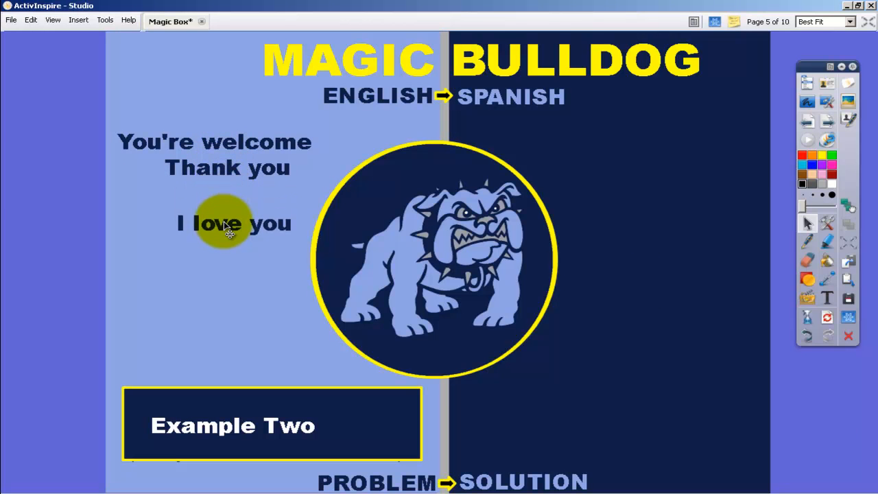
Step: Drag 'I love you' through the bulldog circle so it emerges as 'Te amo' on the Spanish half
drag(230, 222, 534, 286)
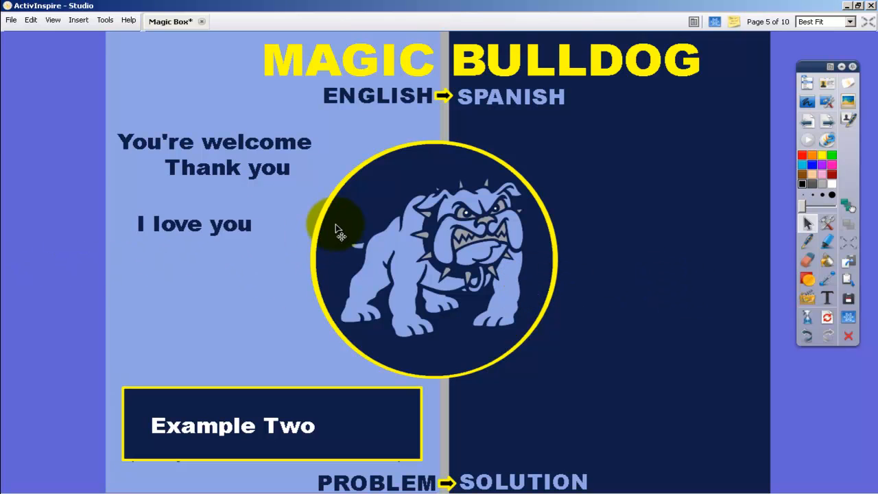
drag(336, 226, 556, 284)
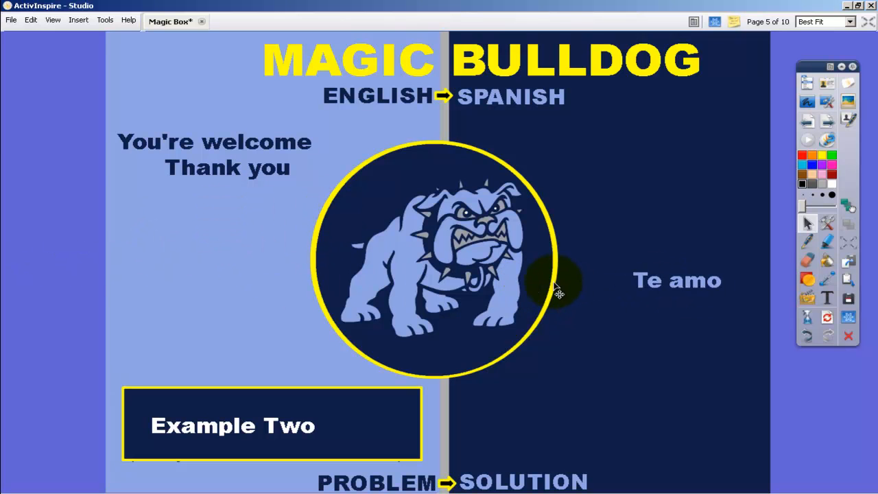
mouse_move(557, 284)
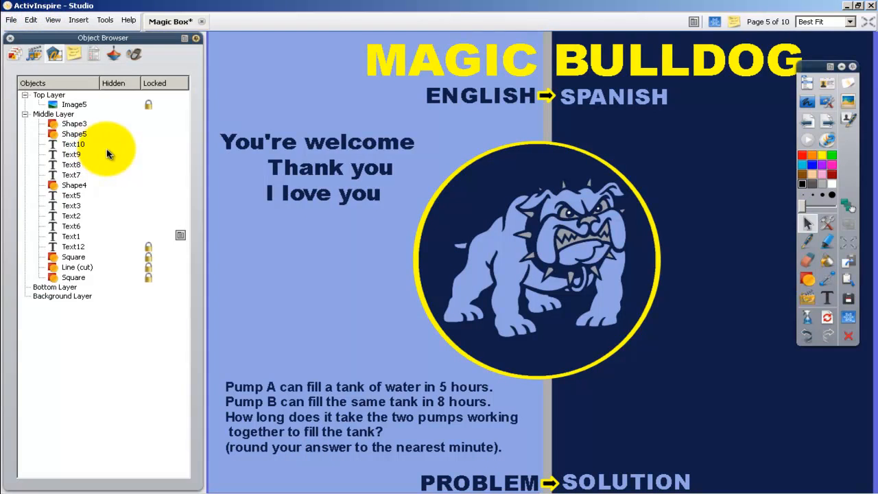
mouse_move(107, 153)
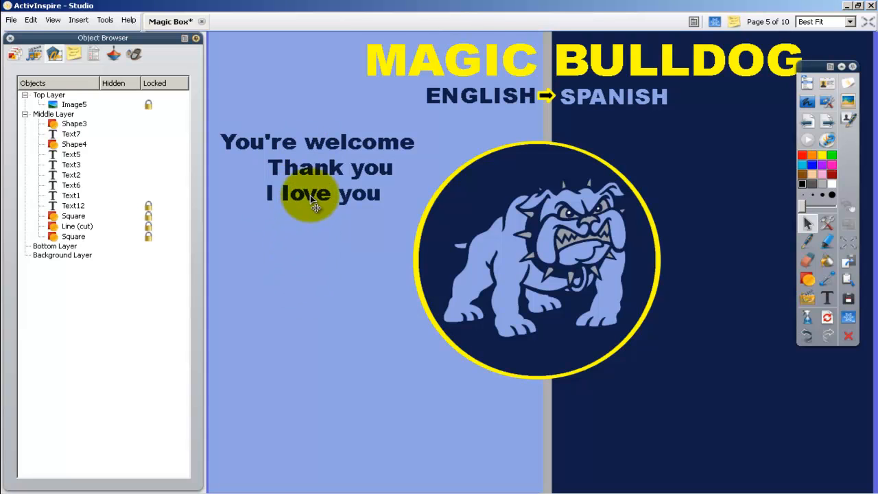
Step: Move 'I love you' down below the circle so 'Te amo' shows beside it at the page bottom
drag(315, 194, 464, 436)
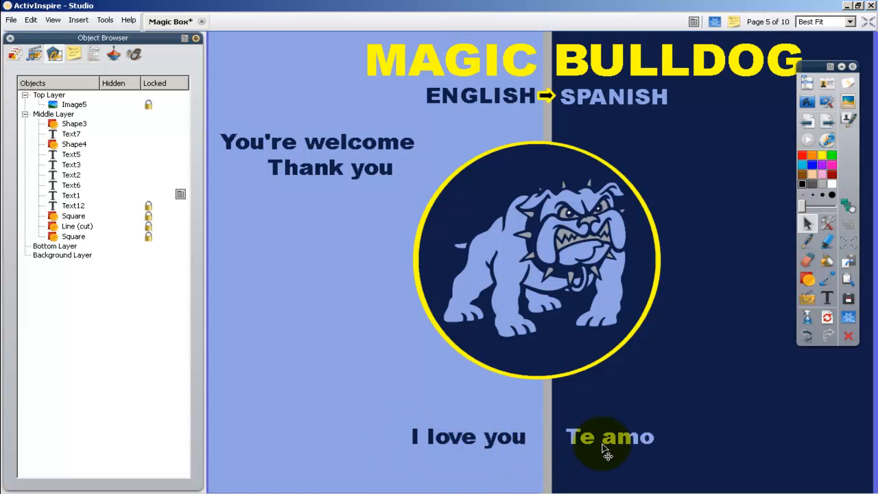
mouse_move(598, 455)
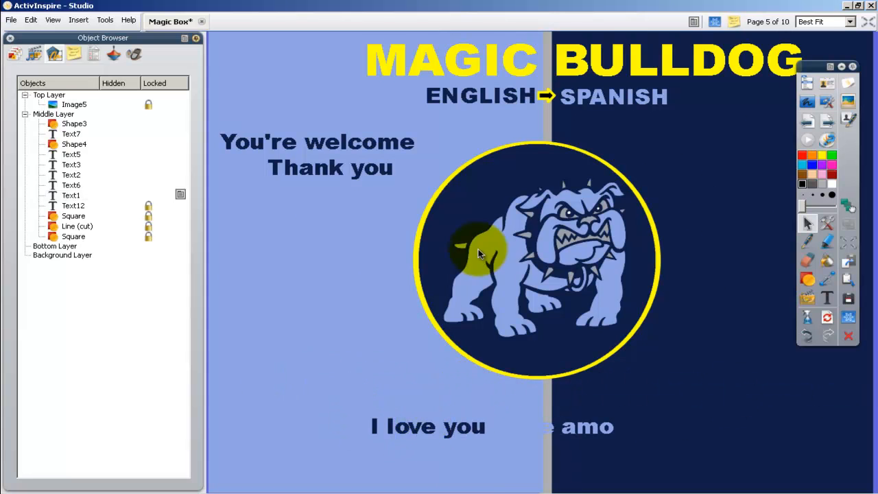
drag(480, 254, 480, 164)
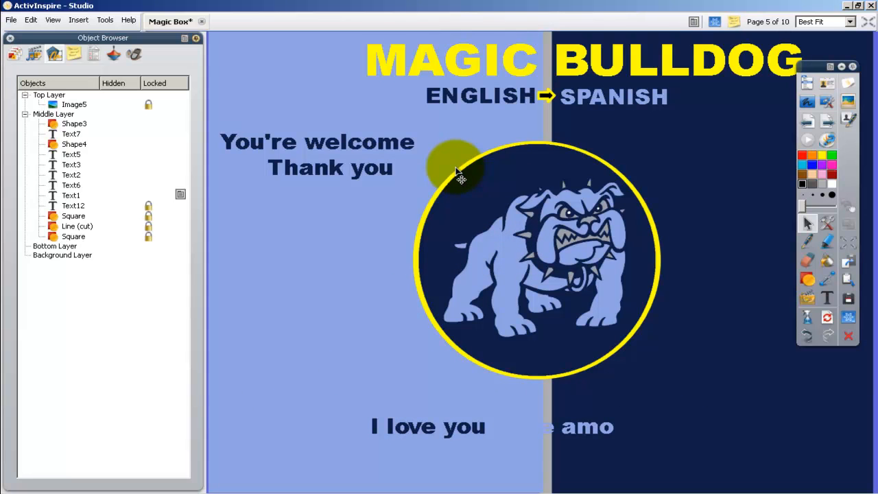
Step: Recolour the navy right-half rectangle pink to expose the hidden Spanish text
click(74, 215)
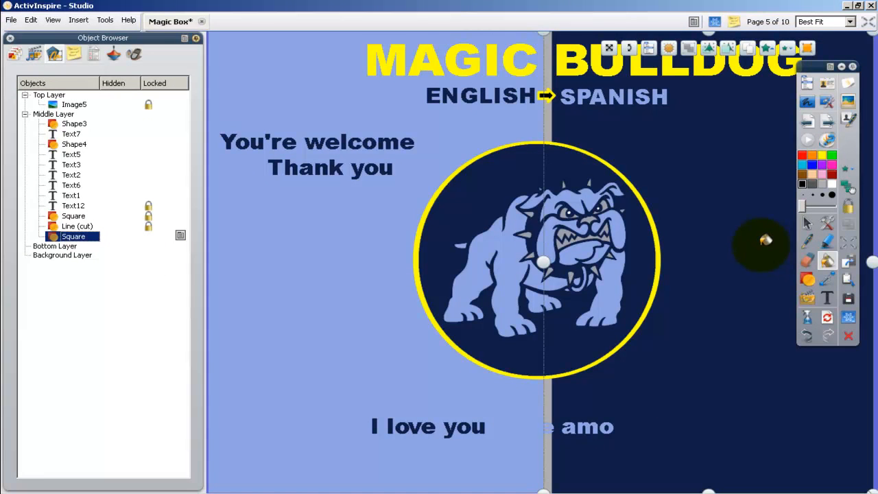
mouse_move(822, 180)
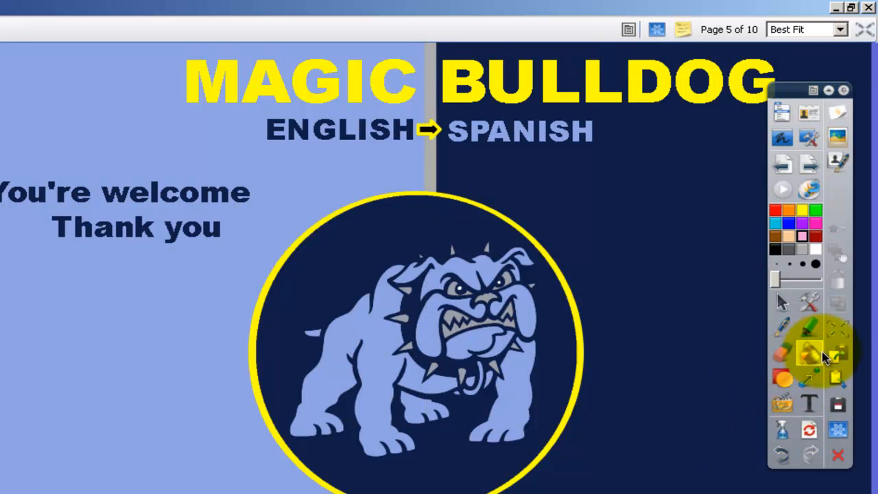
click(809, 354)
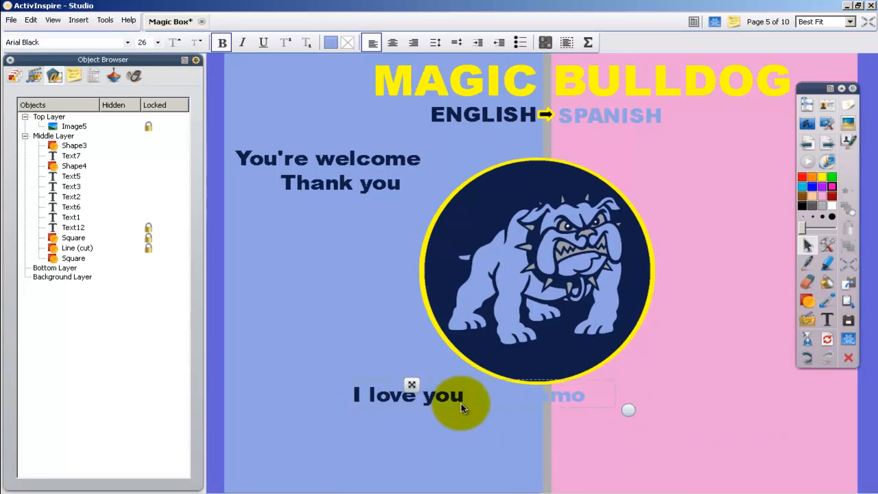
Step: Pull 'I love you' back through the circle to its spot under 'Thank you' on the English side
click(332, 42)
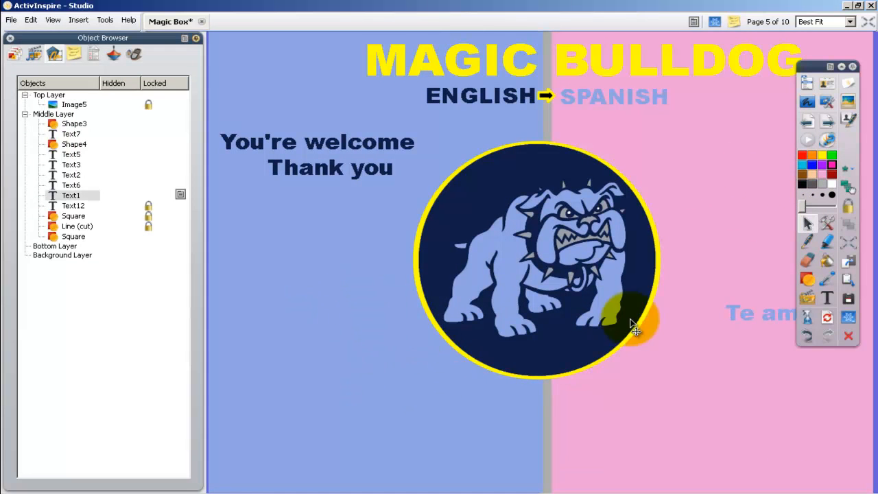
drag(634, 329, 332, 316)
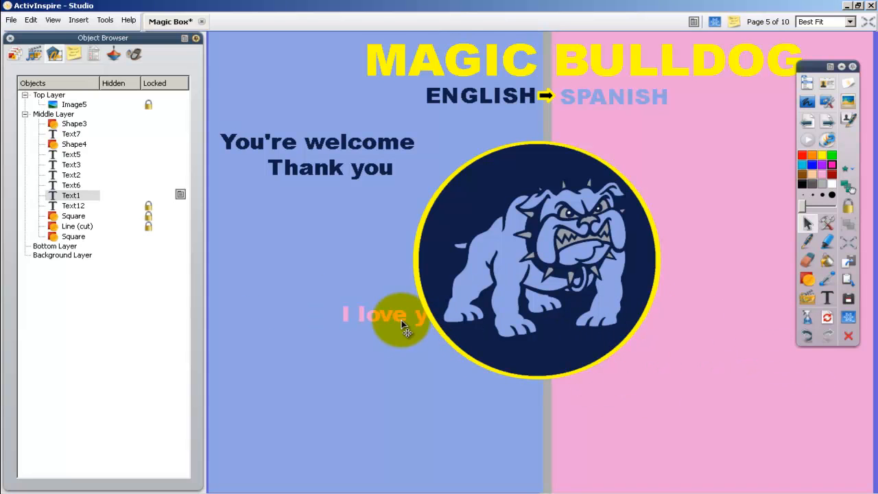
drag(404, 315, 356, 305)
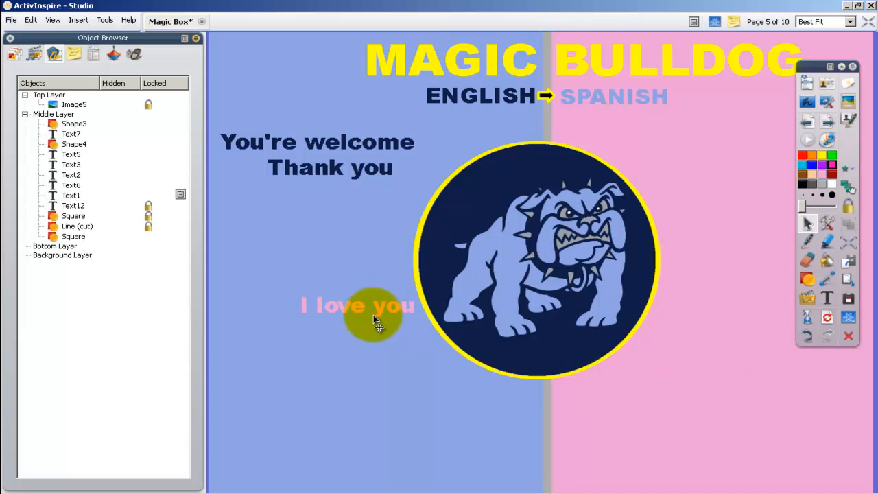
drag(357, 304, 322, 258)
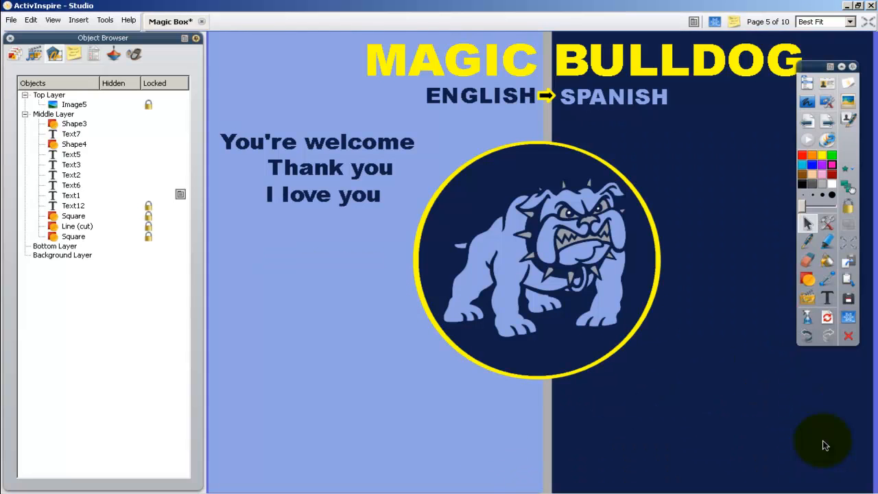
mouse_move(288, 148)
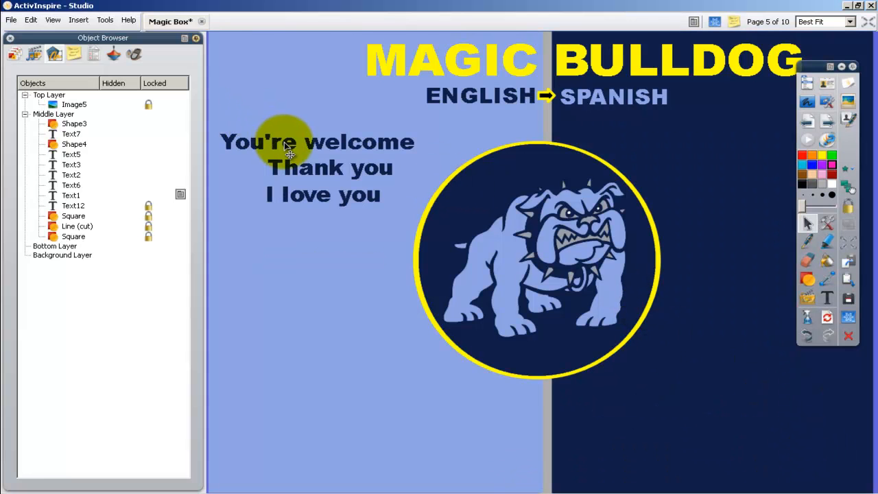
Step: Move 'You're welcome' to the page bottom and rewrite it as 'Is this tutorial helpful?'
drag(288, 141, 350, 414)
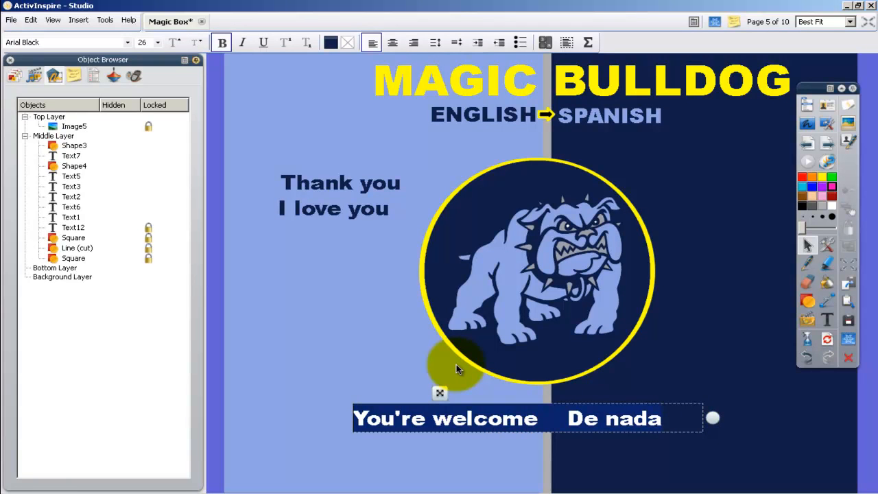
text(Is this tu)
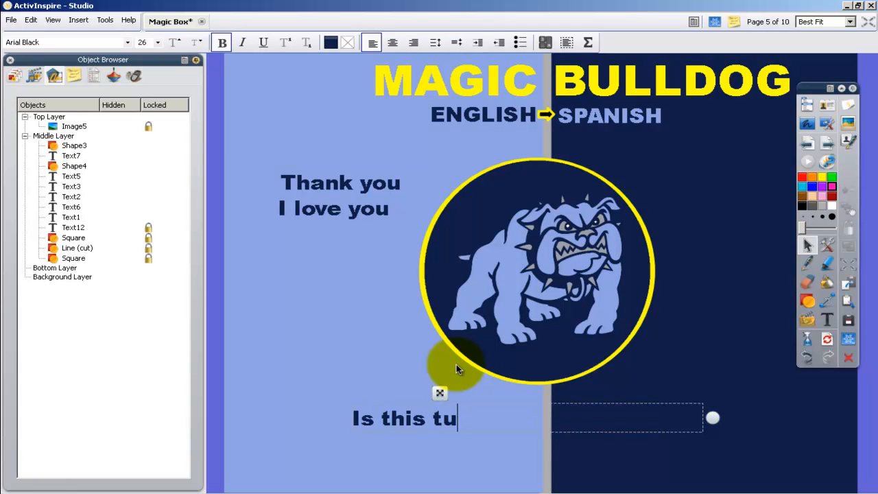
text(torial helpful?)
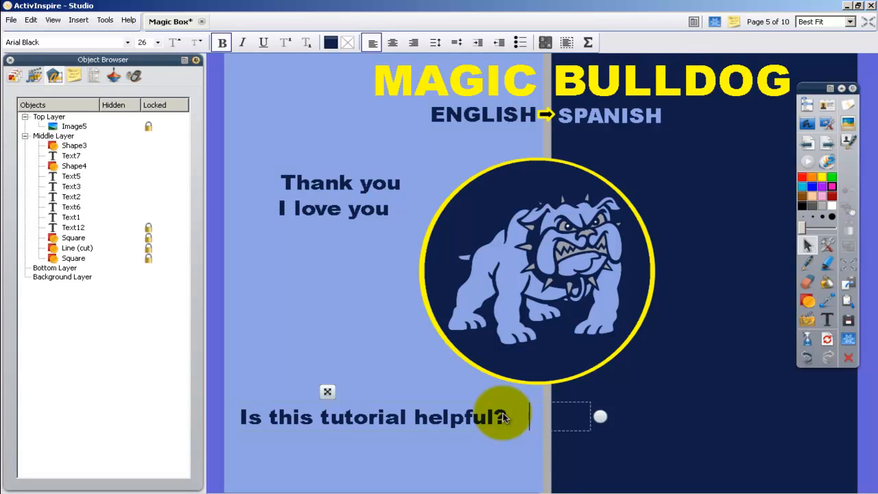
text(yes)
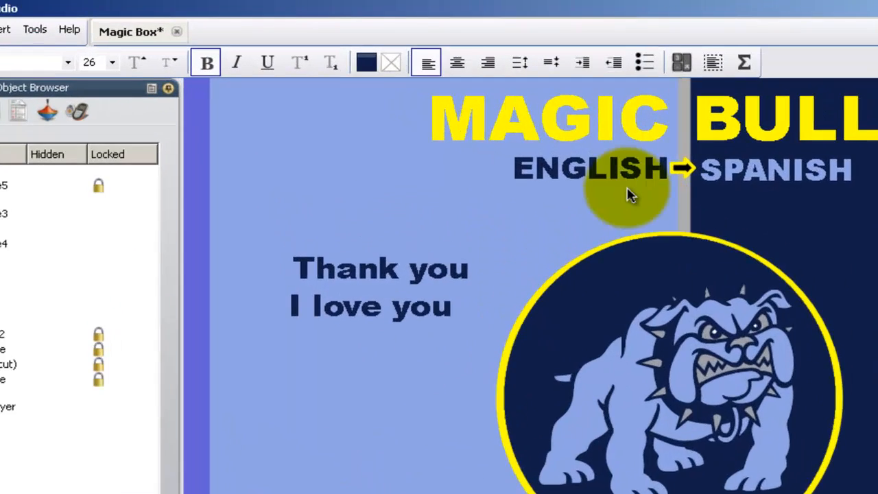
click(365, 62)
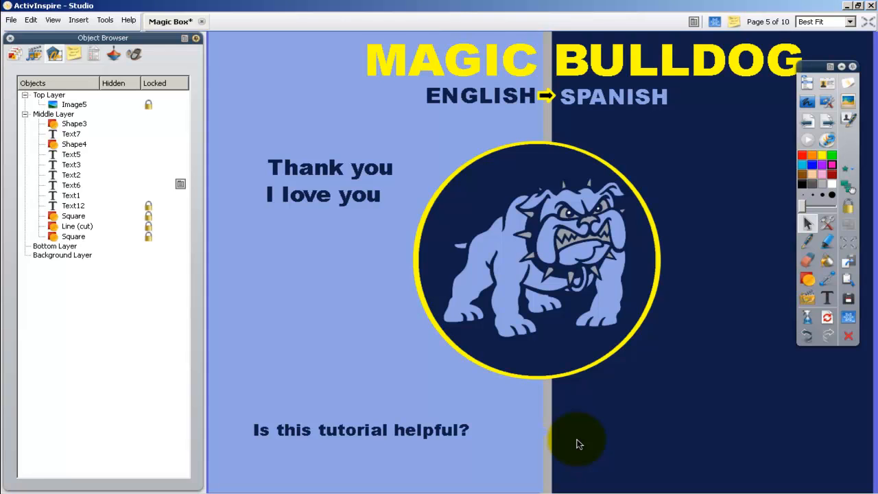
mouse_move(579, 440)
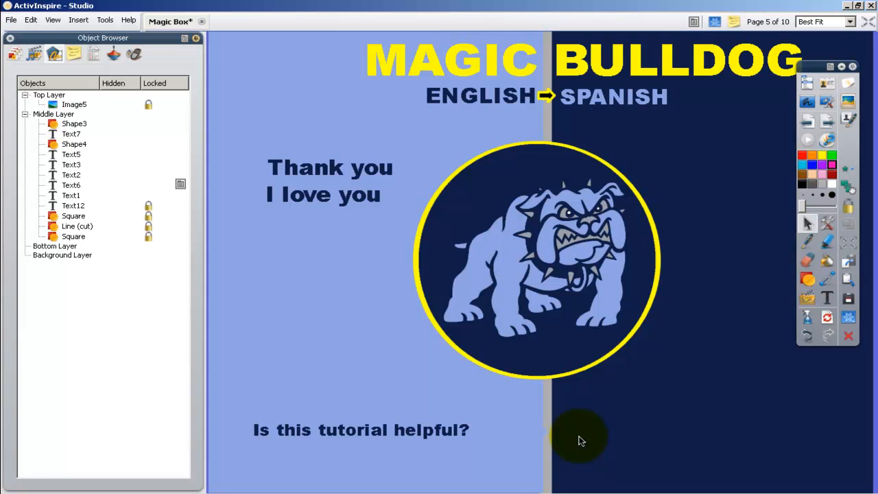
mouse_move(578, 442)
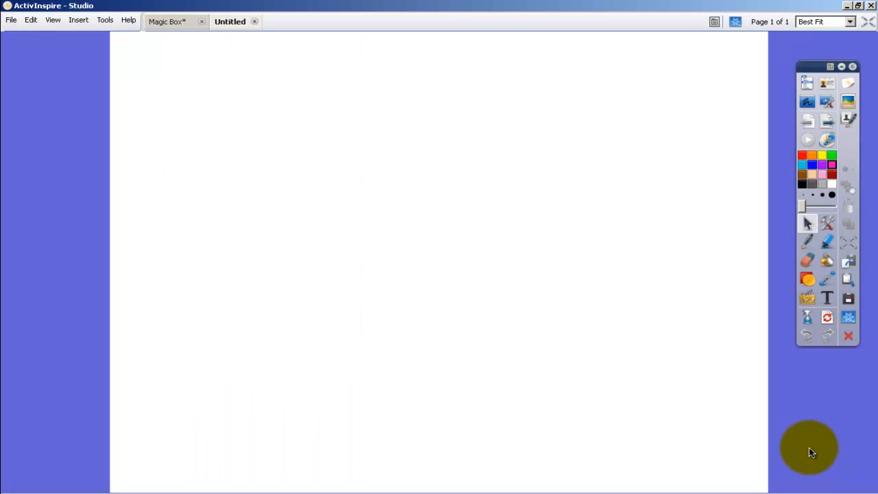
mouse_move(807, 450)
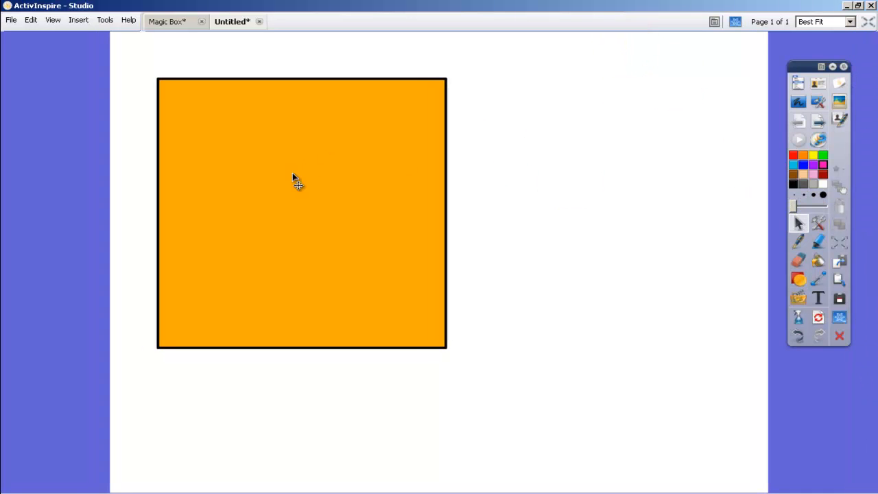
Step: Fit the orange square into the left half, stretching it full height and half the page wide
drag(297, 183, 249, 144)
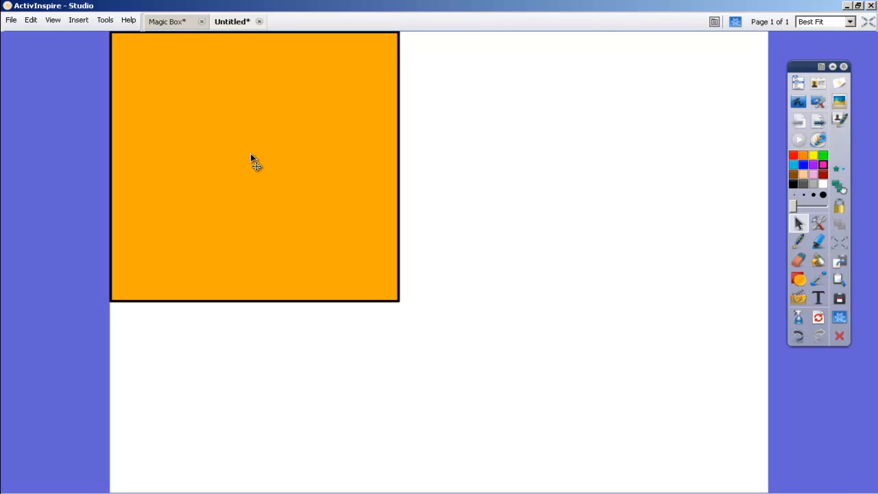
click(253, 165)
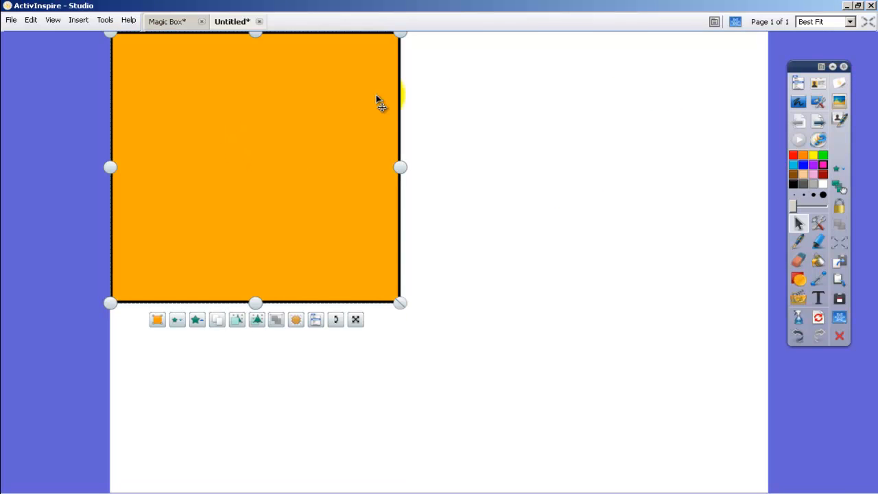
mouse_move(373, 231)
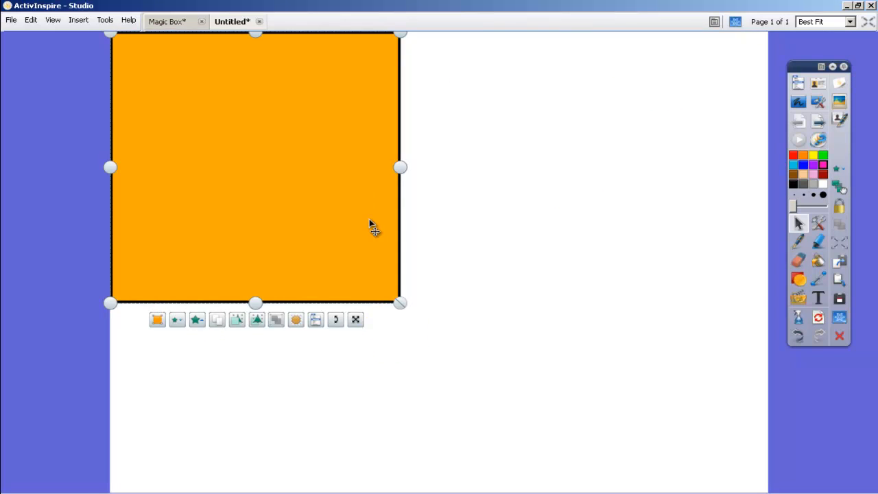
drag(401, 167, 365, 168)
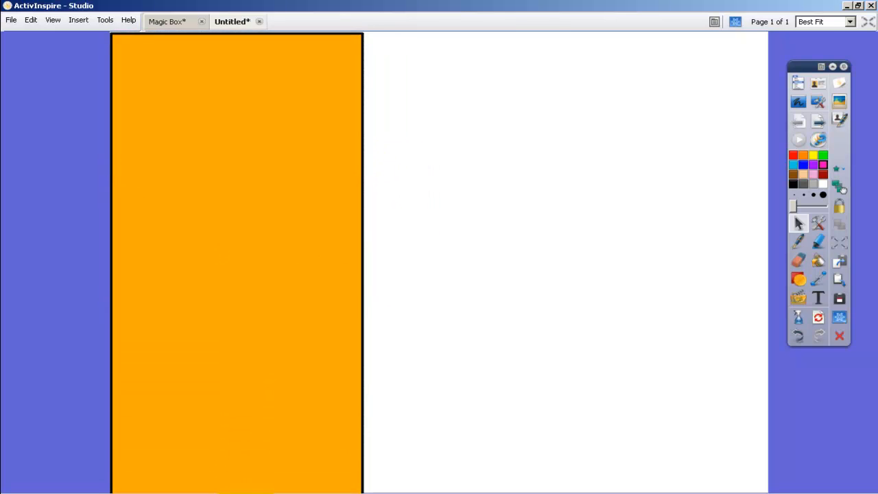
click(236, 267)
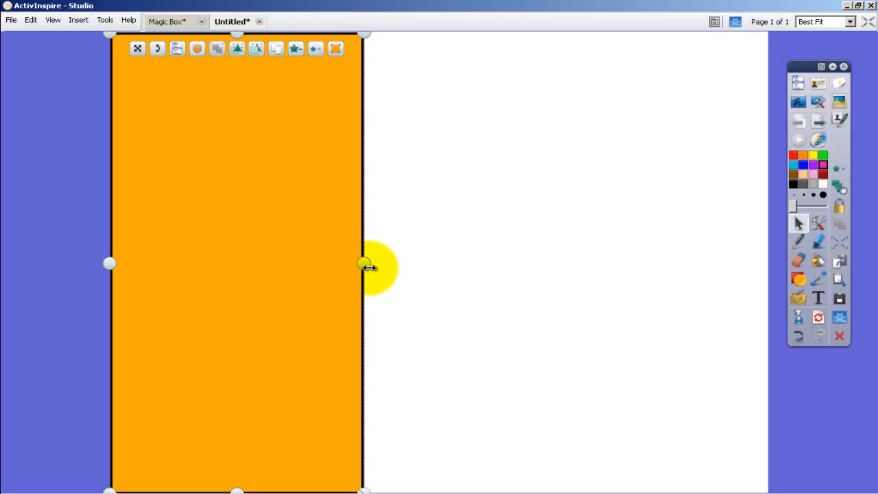
drag(363, 263, 413, 266)
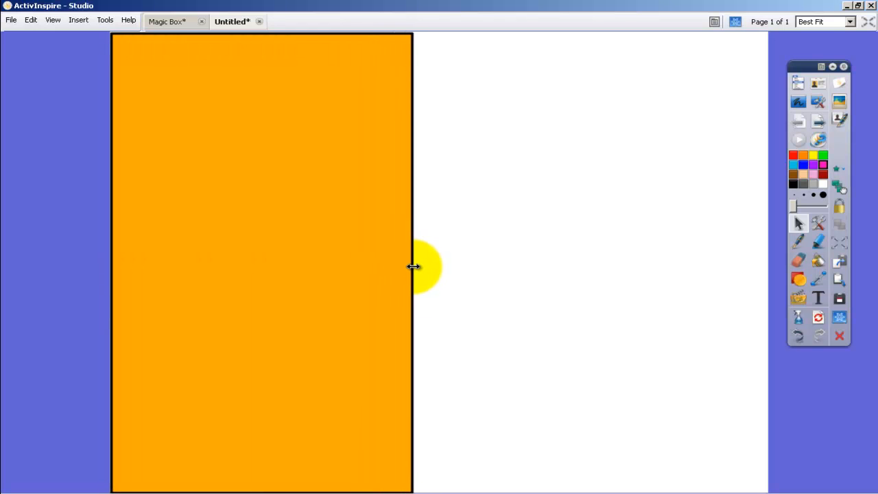
drag(411, 266, 417, 266)
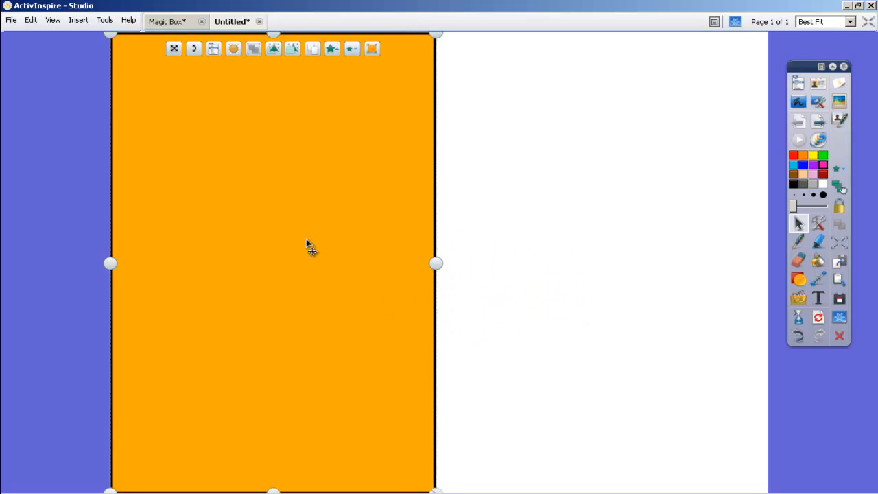
Step: Duplicate the rectangle for the right half and colour the halves yellow and green
right_click(313, 250)
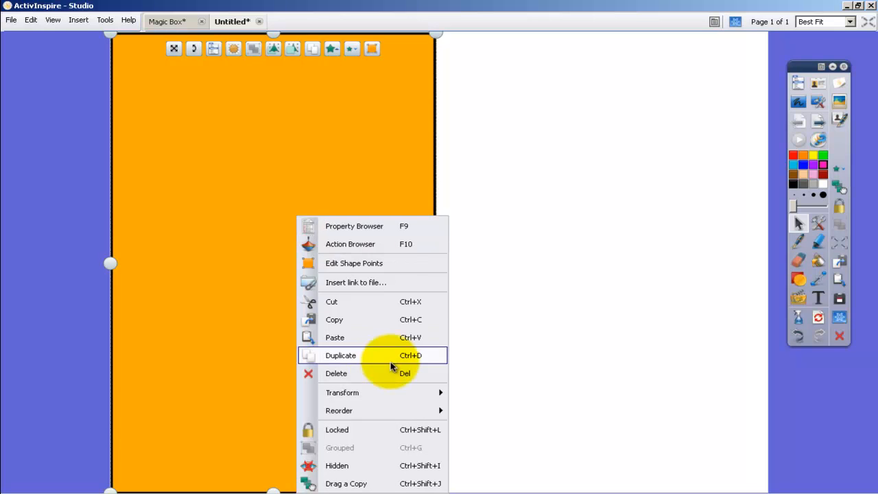
click(340, 355)
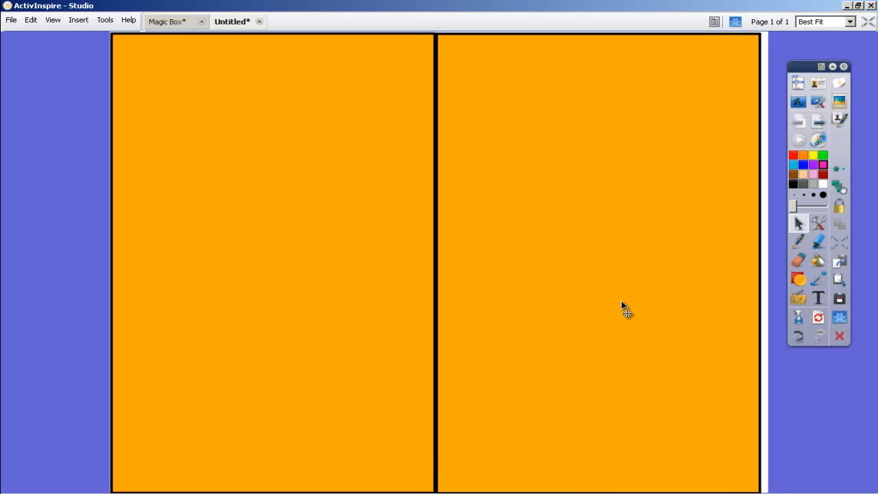
mouse_move(622, 307)
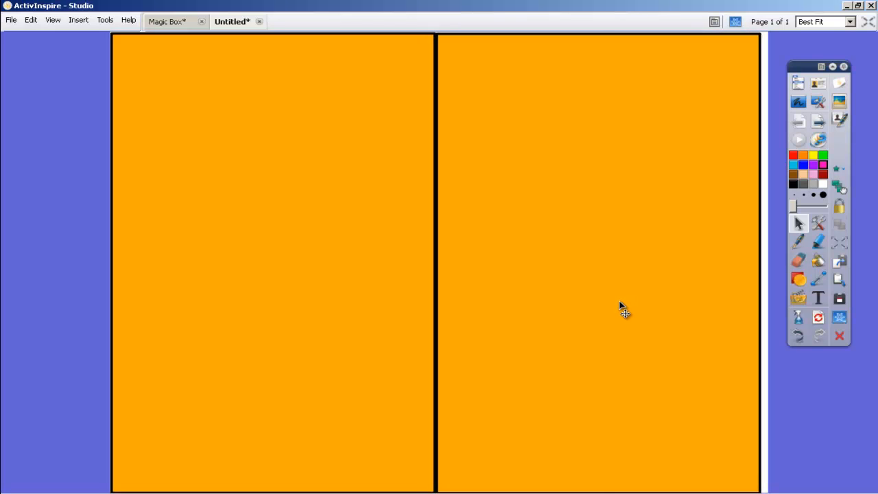
mouse_move(771, 265)
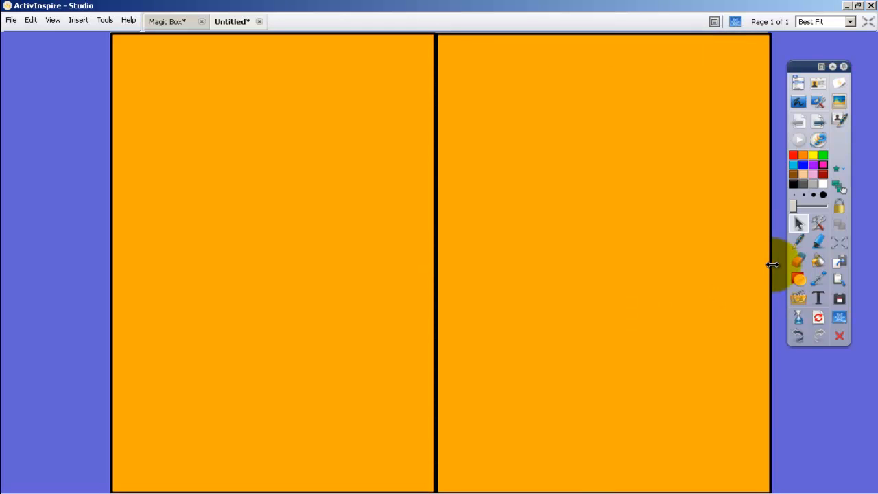
click(602, 264)
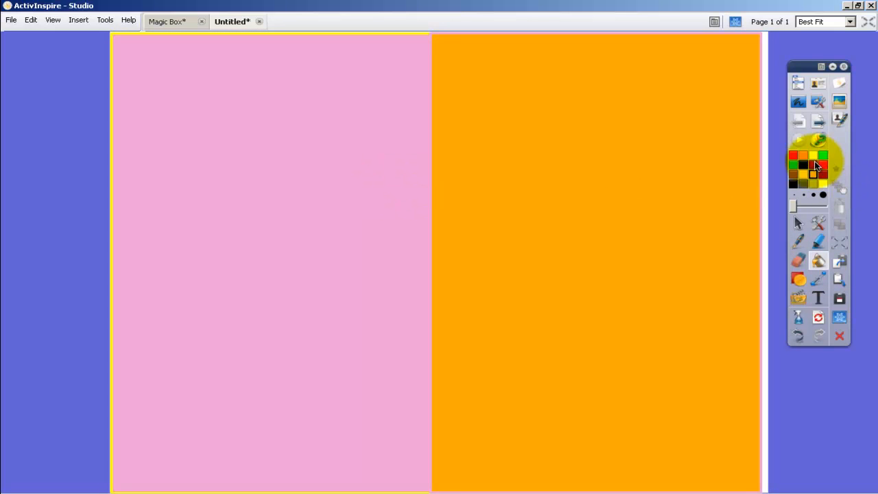
click(811, 155)
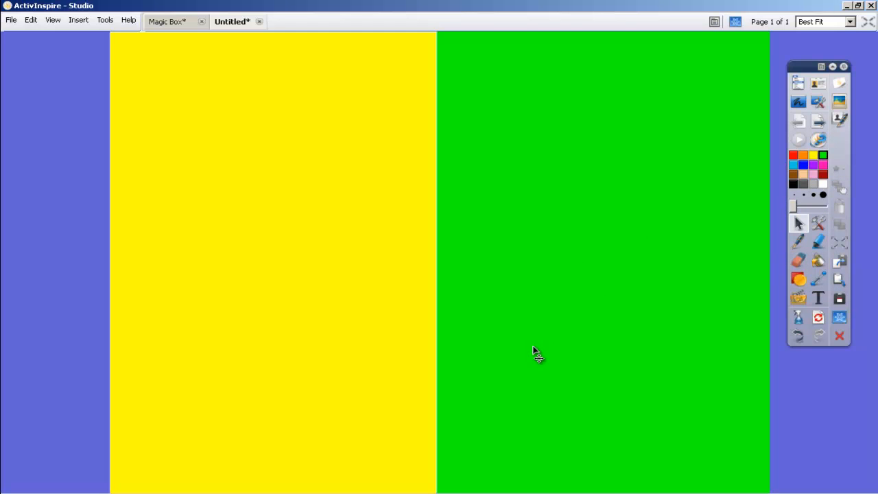
mouse_move(351, 335)
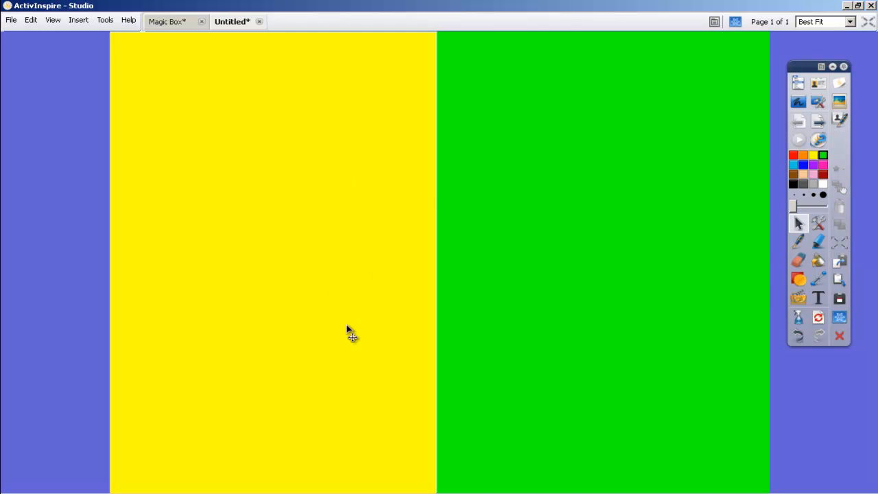
mouse_move(802, 250)
text(M)
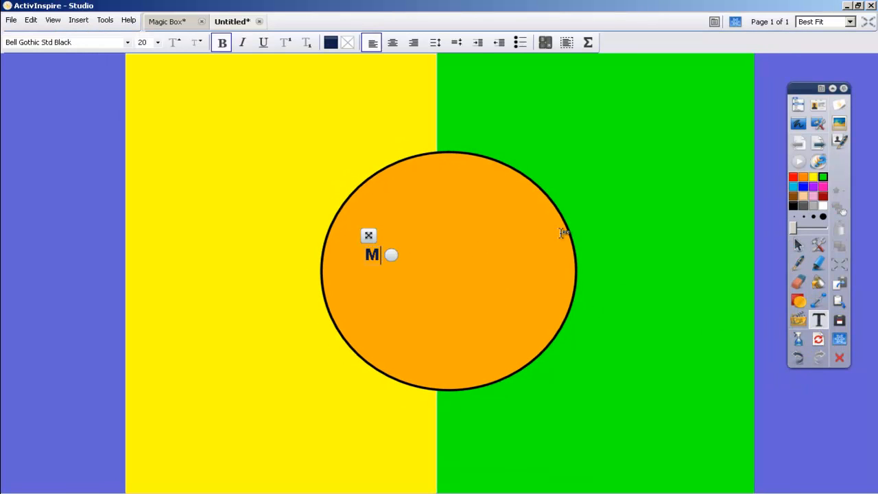
Step: Add 'MAGIC CIRCLE' text inside the orange circle and enlarge it to two bold lines
text(AGIC CIRCLE)
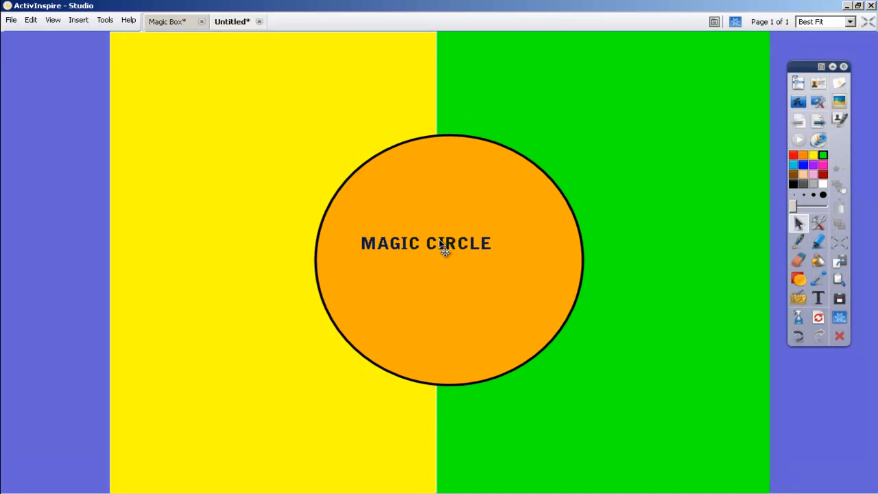
double_click(425, 243)
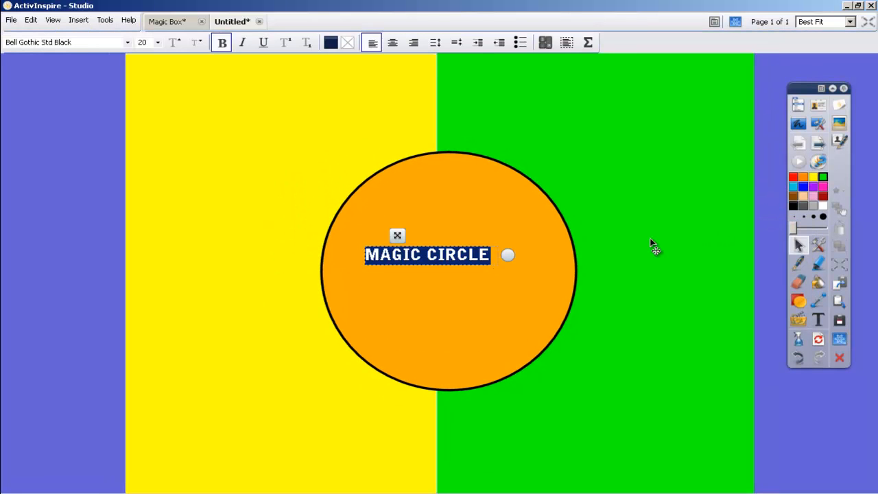
mouse_move(624, 240)
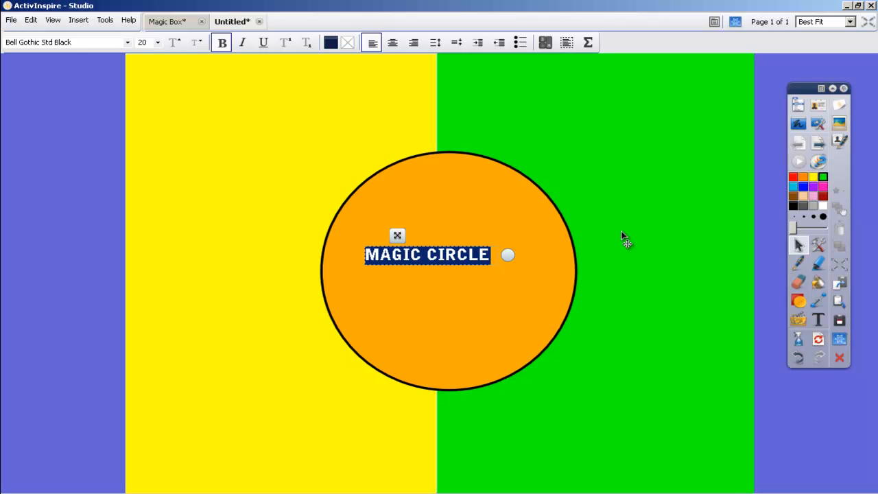
click(176, 41)
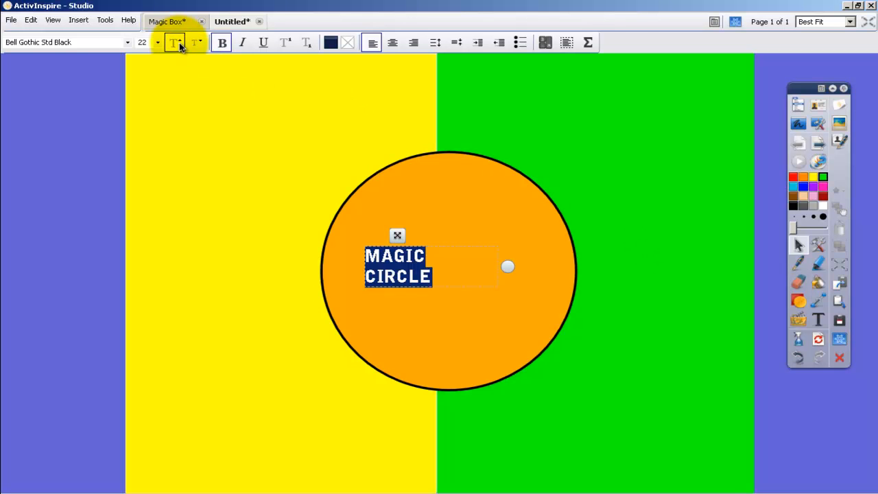
click(143, 41)
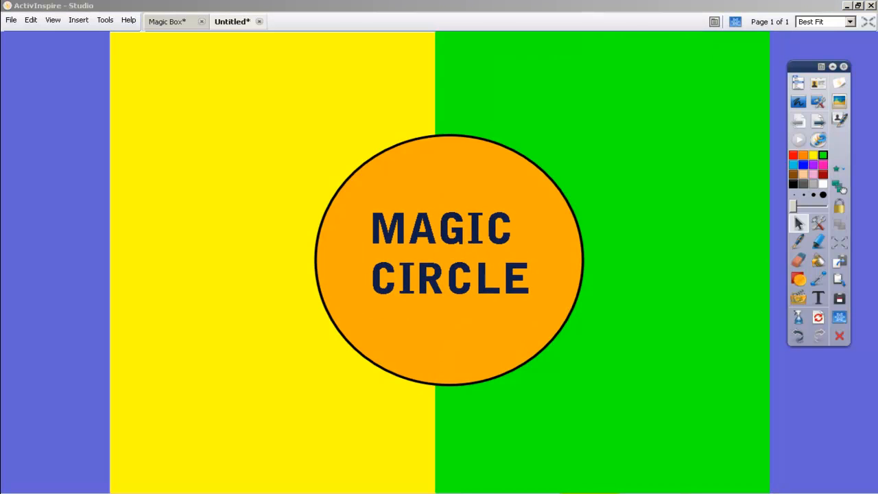
mouse_move(724, 433)
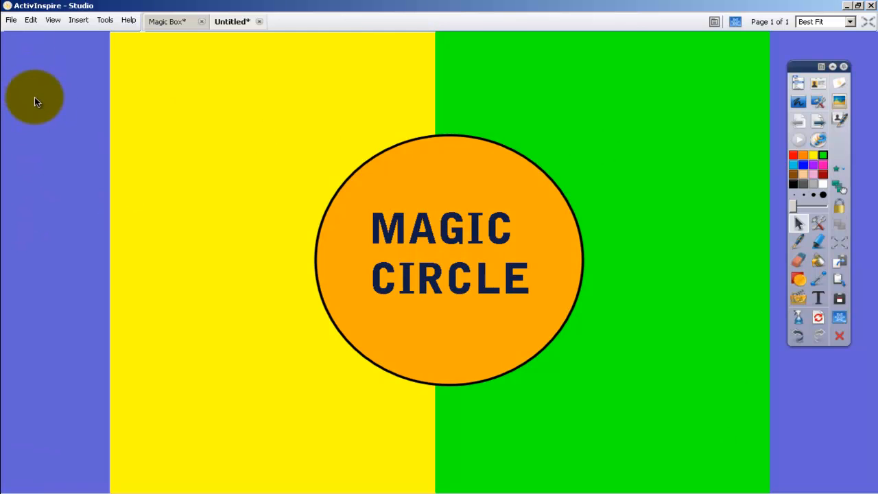
Step: Show the Object Browser and lock the MAGIC CIRCLE text (Text1) in place
click(53, 19)
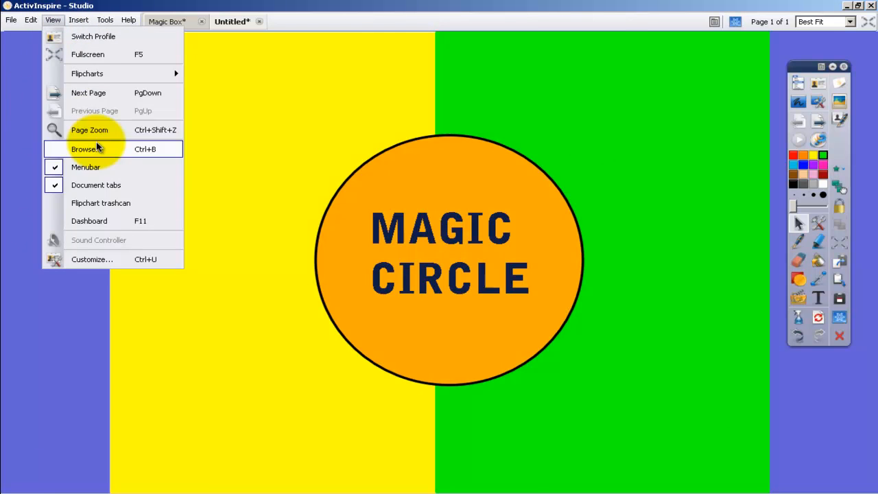
click(84, 149)
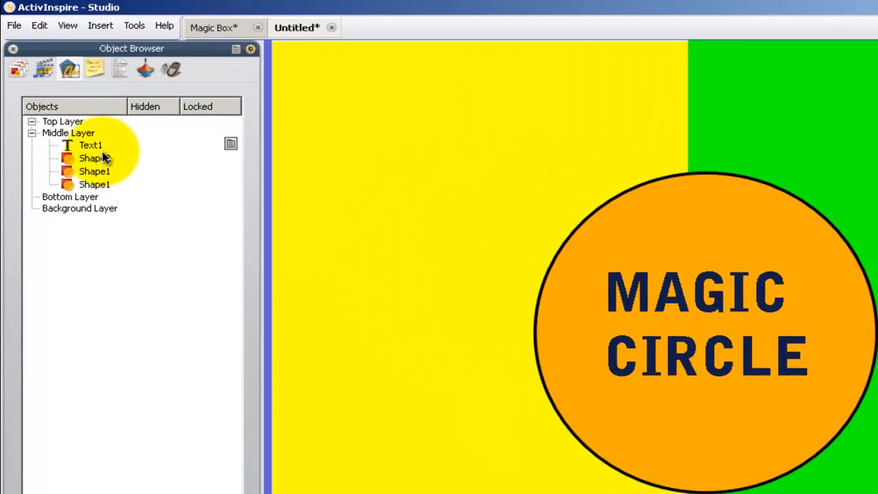
click(91, 146)
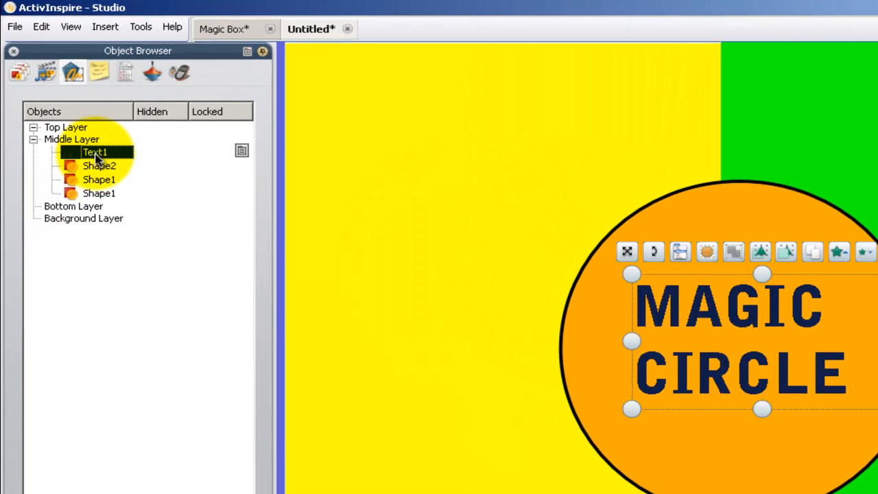
right_click(94, 151)
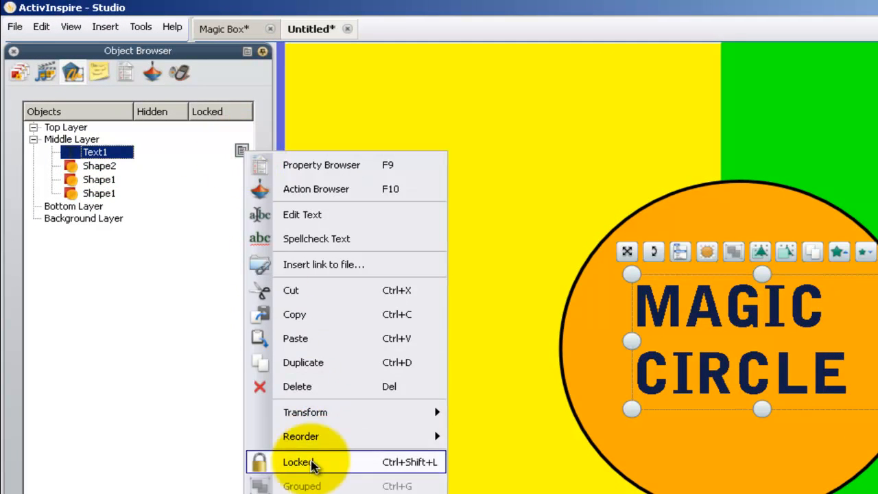
click(298, 461)
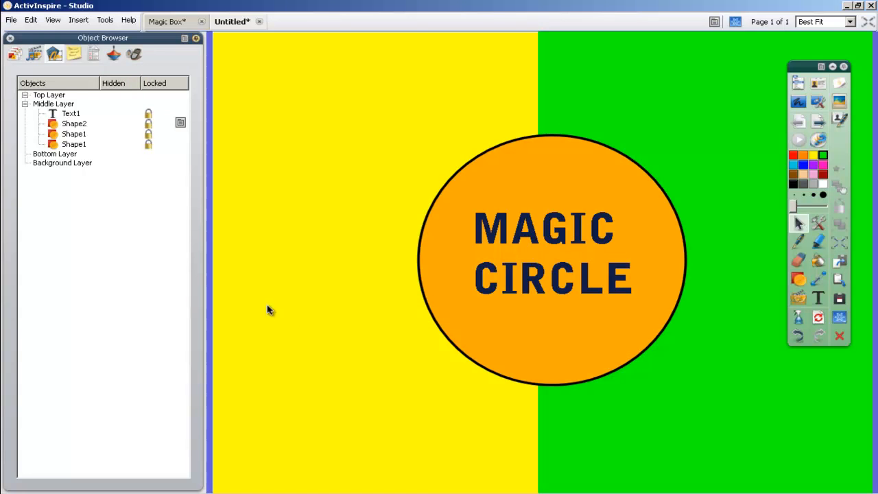
mouse_move(483, 312)
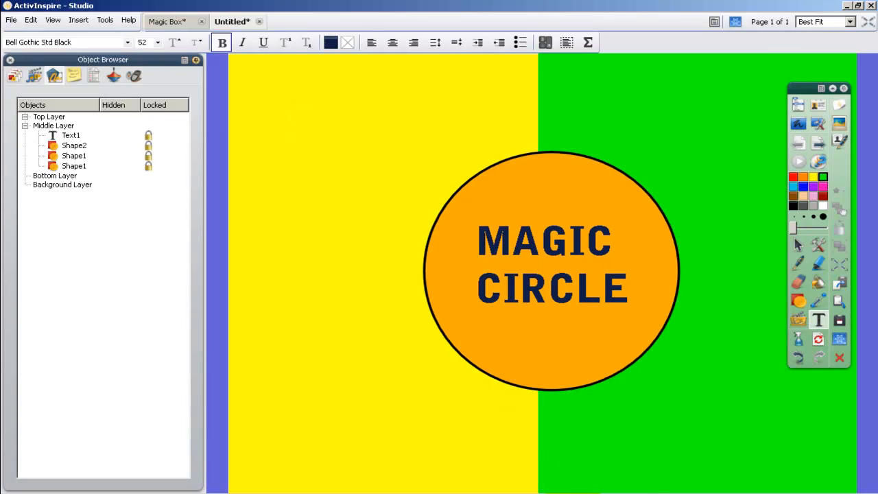
Step: Add 'Thank You' and 'Gracias' text boxes, making Thank You green and recolouring Gracias
text(Thank You)
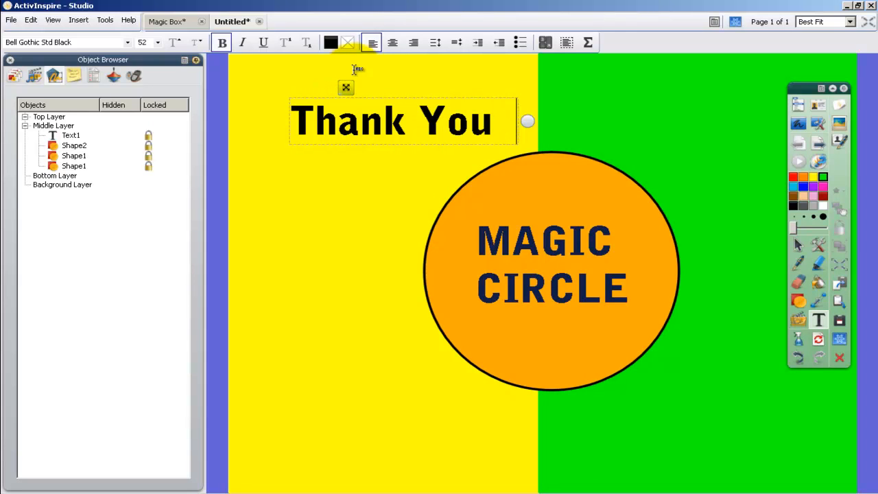
text(Gracias)
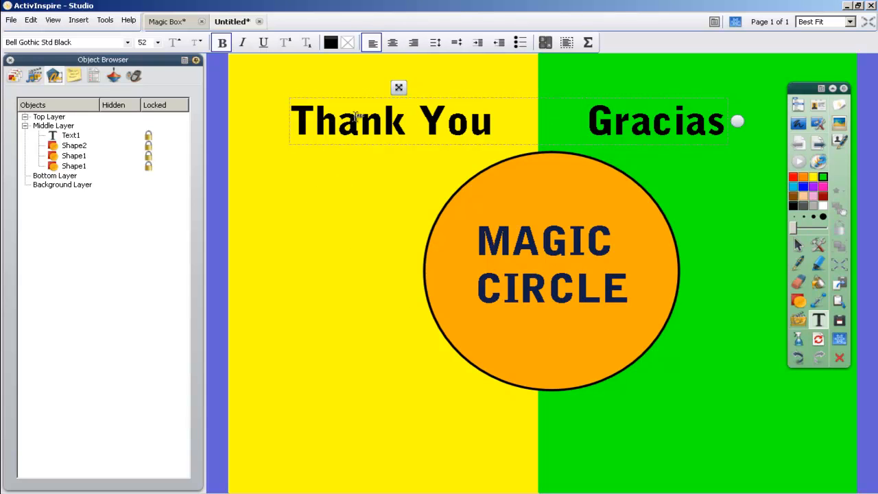
mouse_move(576, 104)
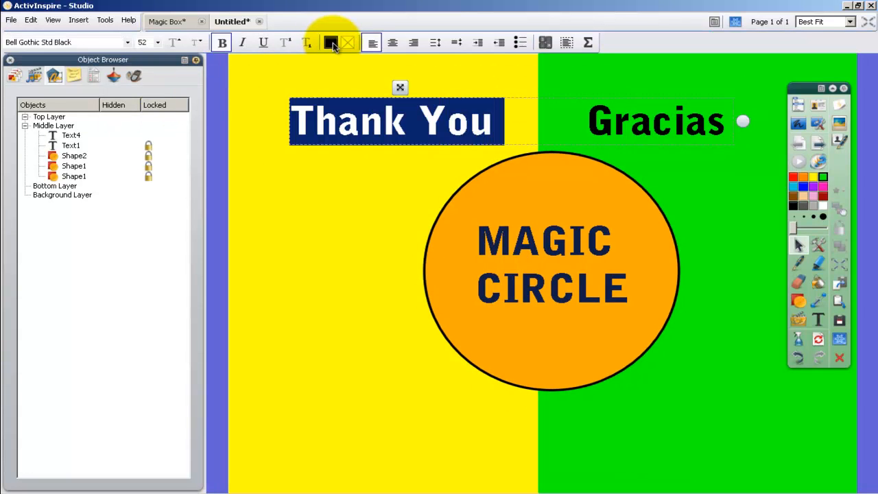
click(330, 42)
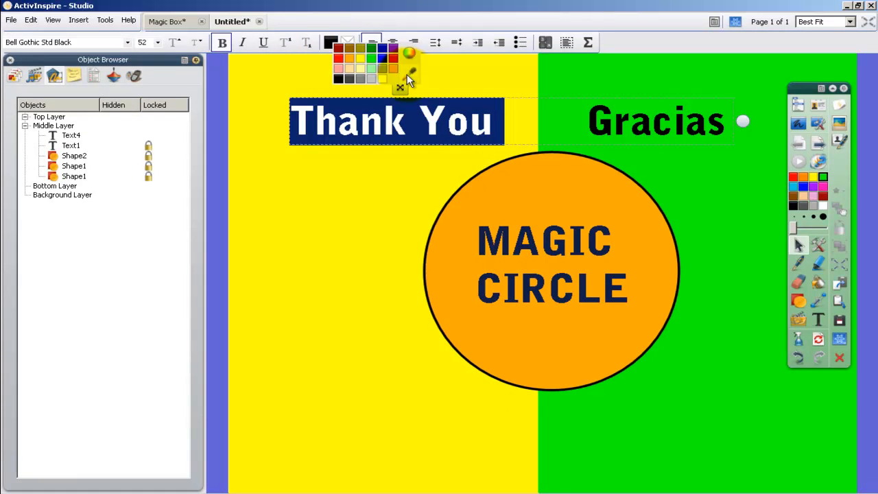
click(408, 71)
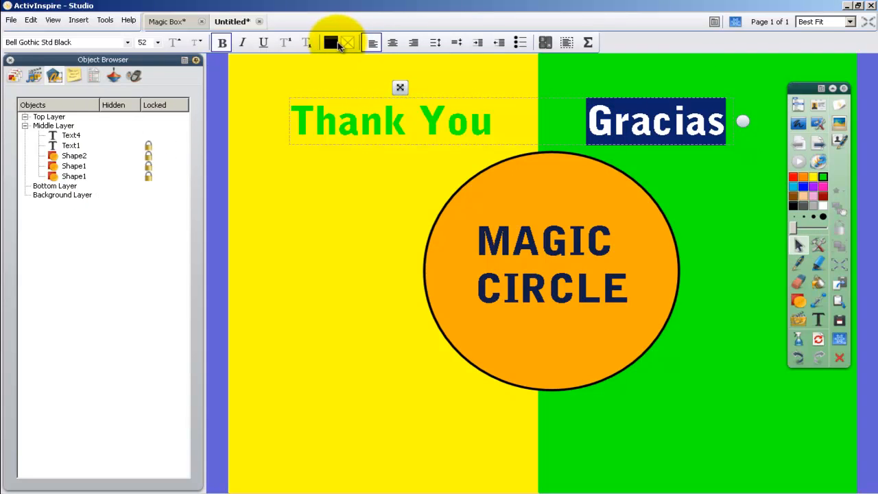
click(332, 43)
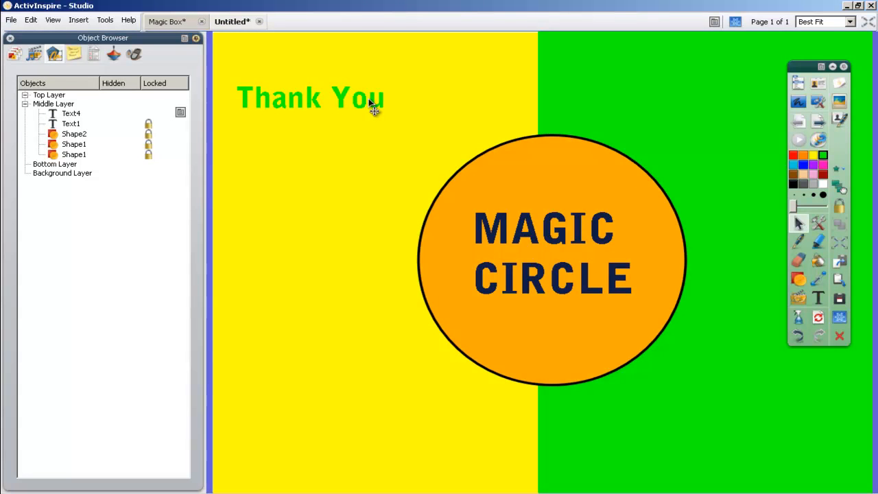
drag(309, 96, 370, 271)
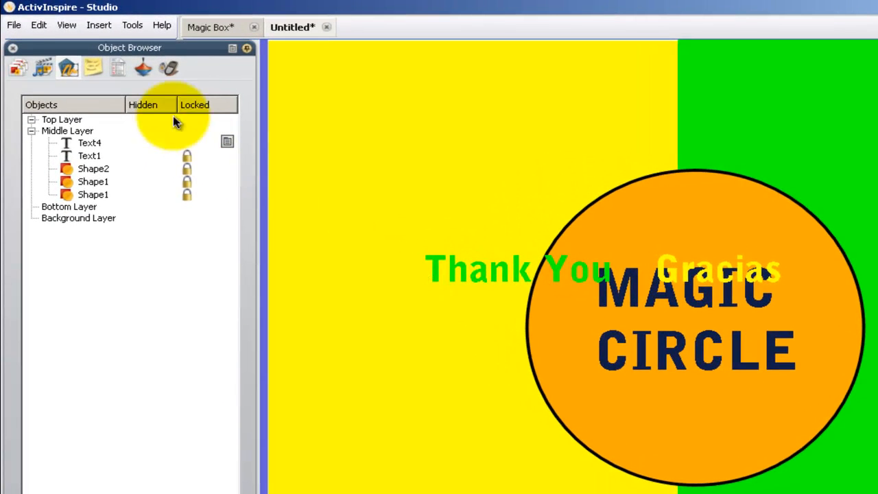
mouse_move(130, 425)
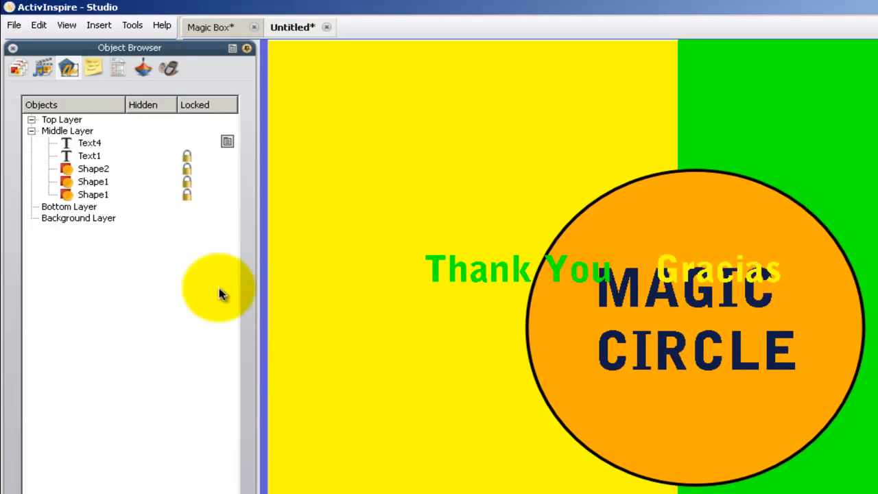
Step: Select the circle shape (Shape2) in the Object Browser for moving to the top layer
click(94, 167)
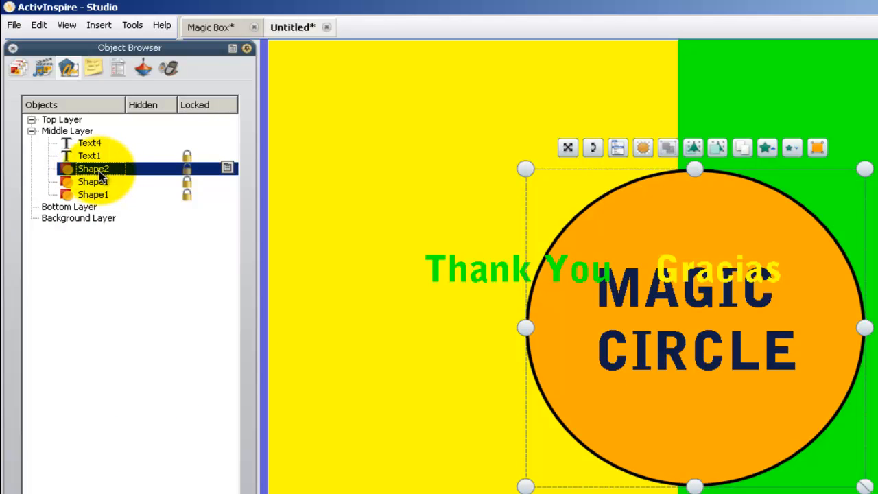
mouse_move(72, 137)
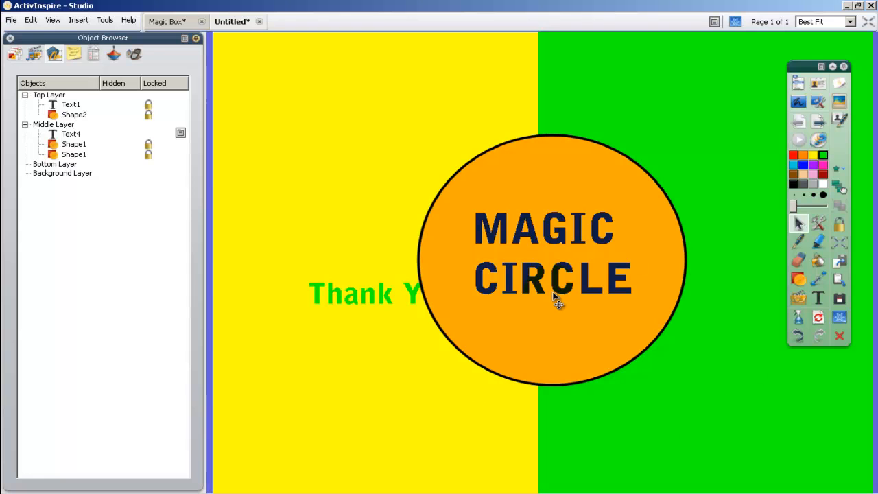
mouse_move(381, 300)
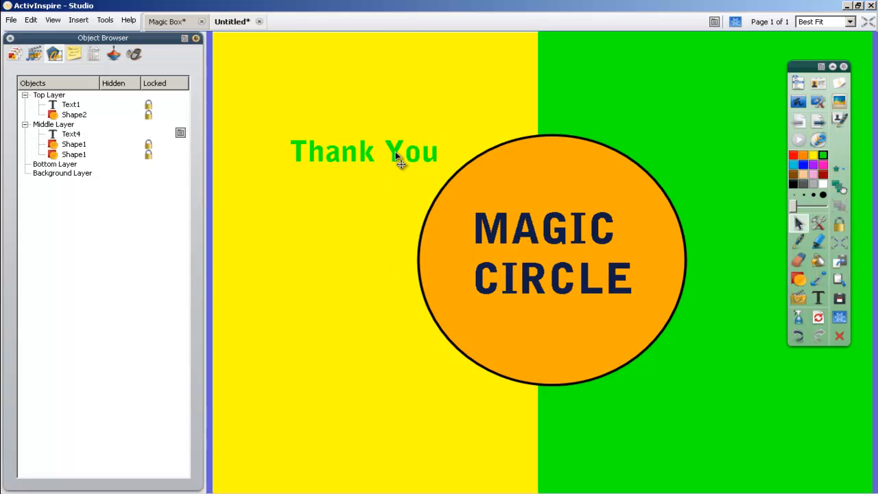
Step: Slide the green 'Thank You' toward the circle so its last letters slip behind it
drag(363, 150, 400, 162)
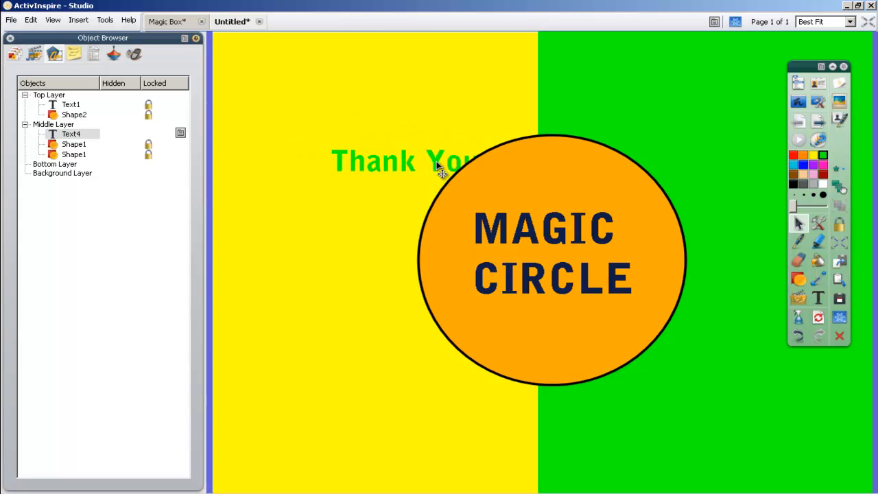